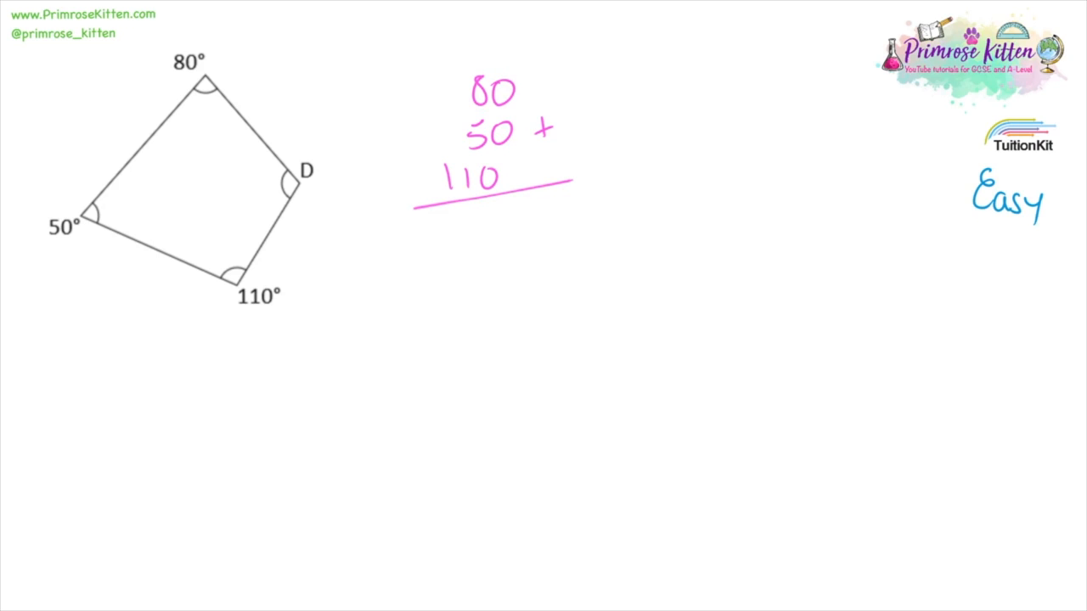
pyautogui.write('240')
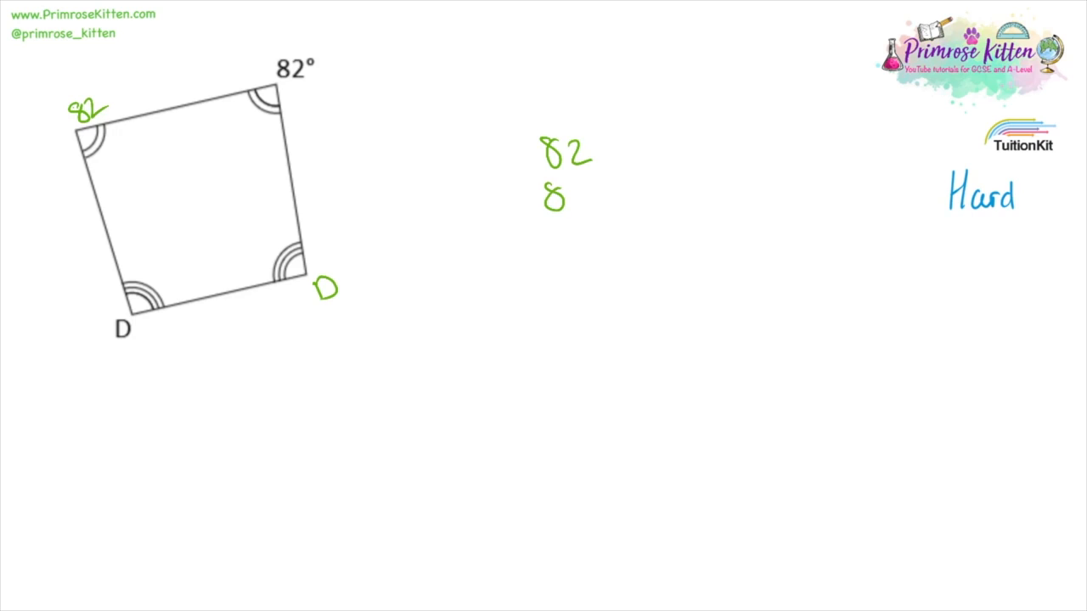
pyautogui.write('82')
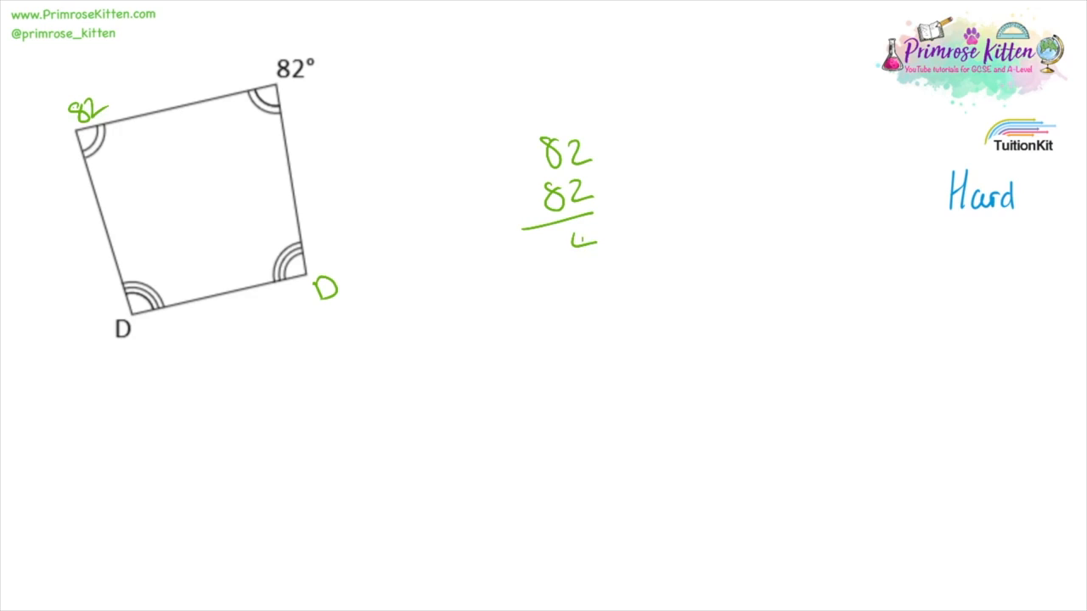
pyautogui.write('164')
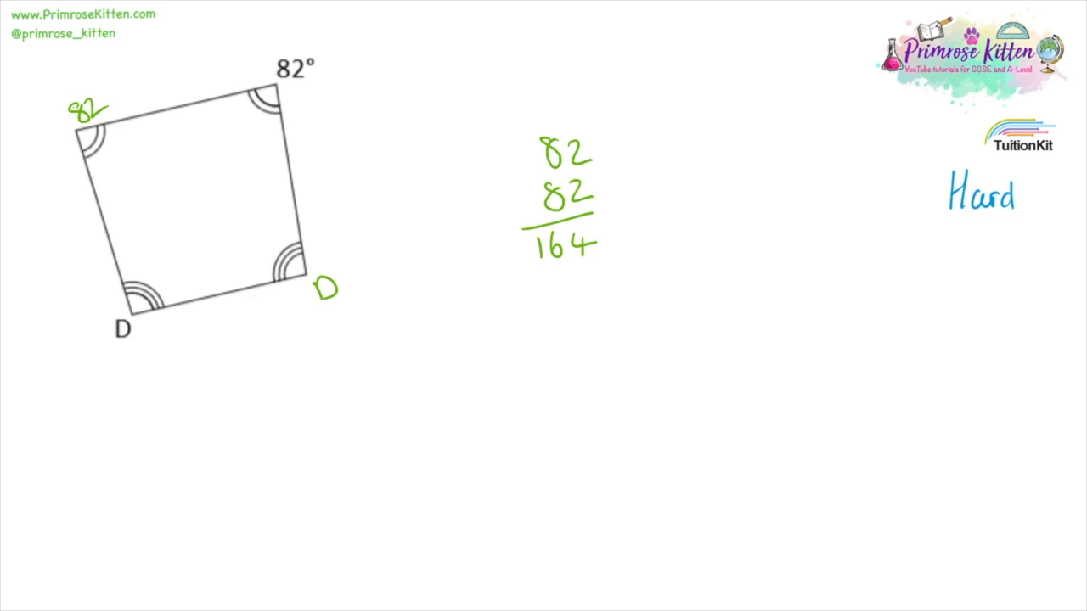